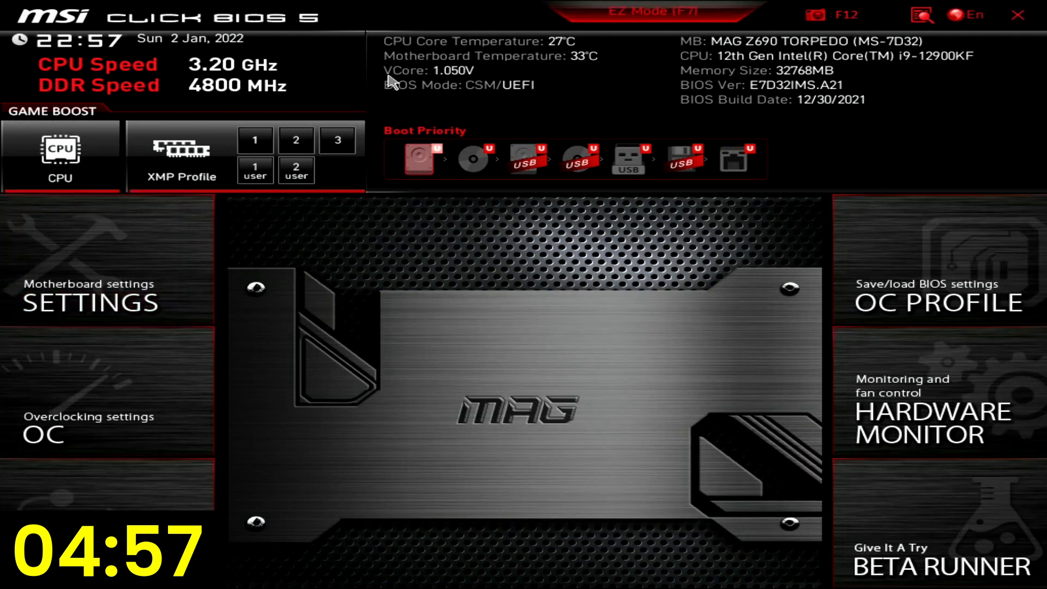
Enable memory XMP profile 1 and enter the OC overclocking settings list.
click(254, 140)
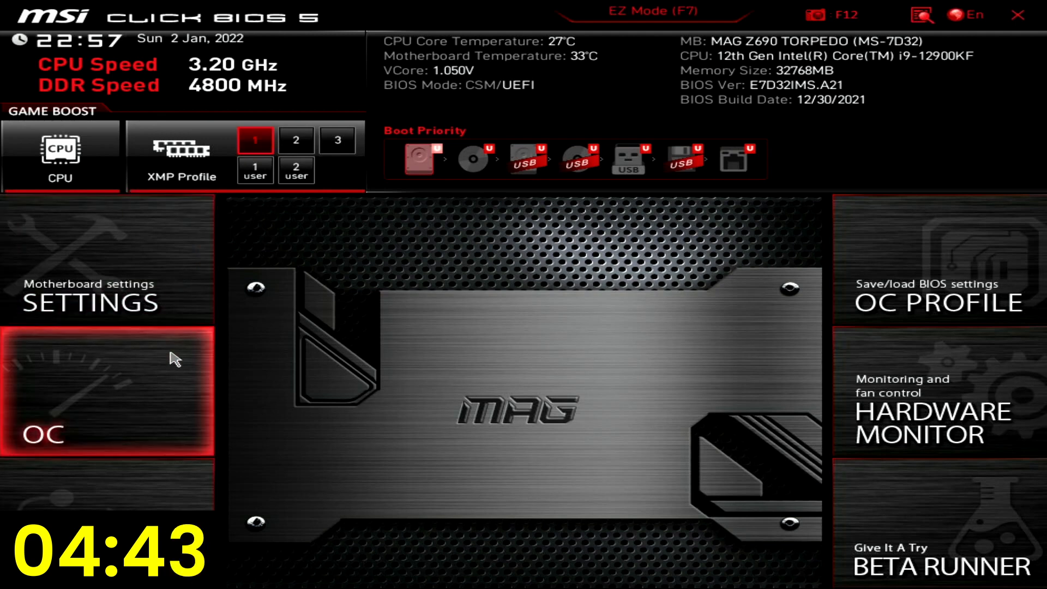
click(107, 391)
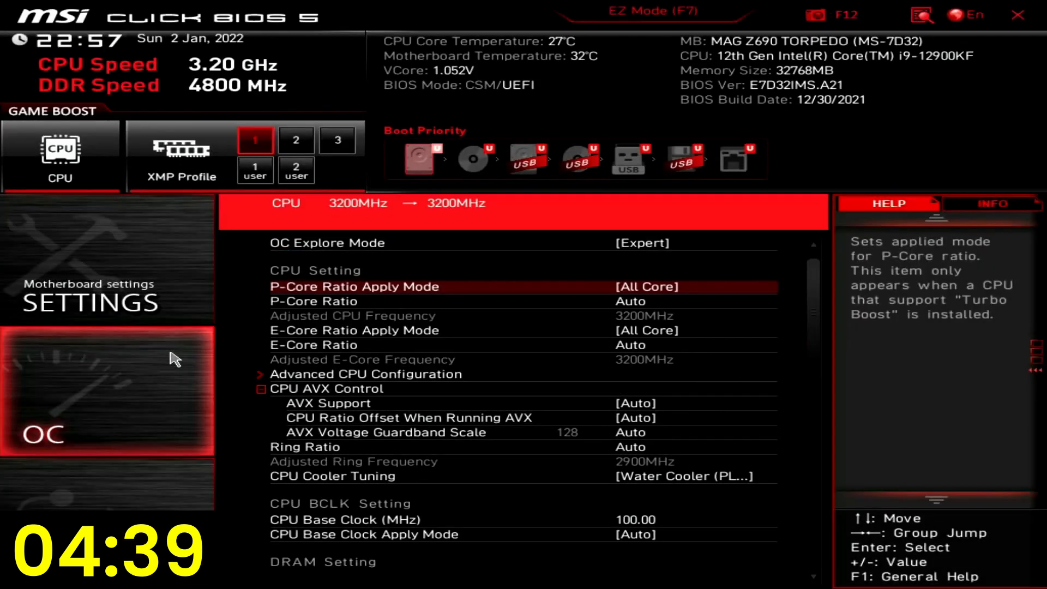
Switch P-core ratios to per-group Turbo Ratio mode and set groups 1–3 to 57, 57, 54.
click(647, 287)
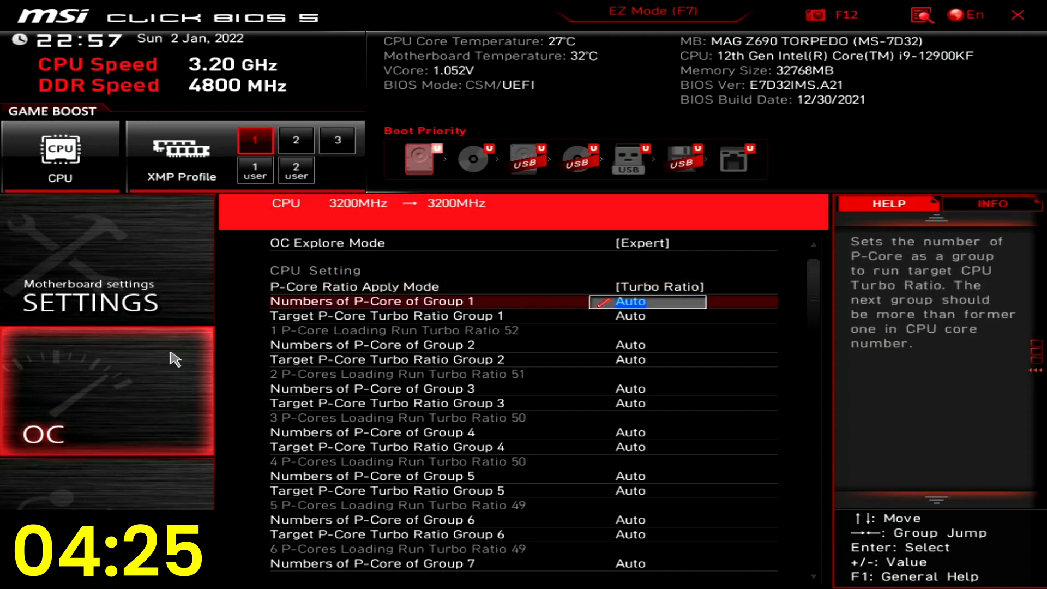
text(1)
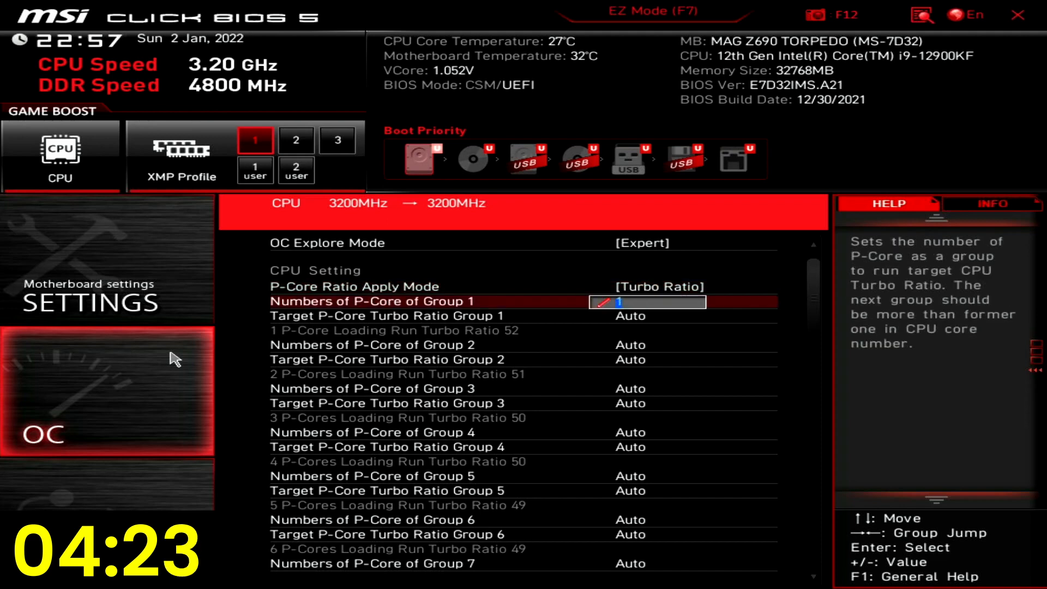
key(Down)
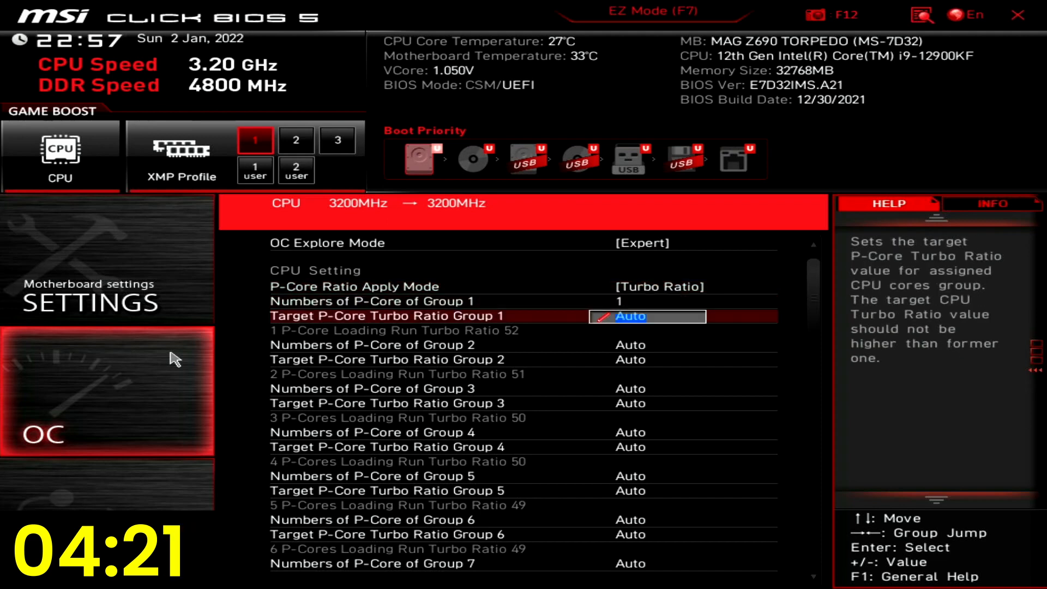
text(57)
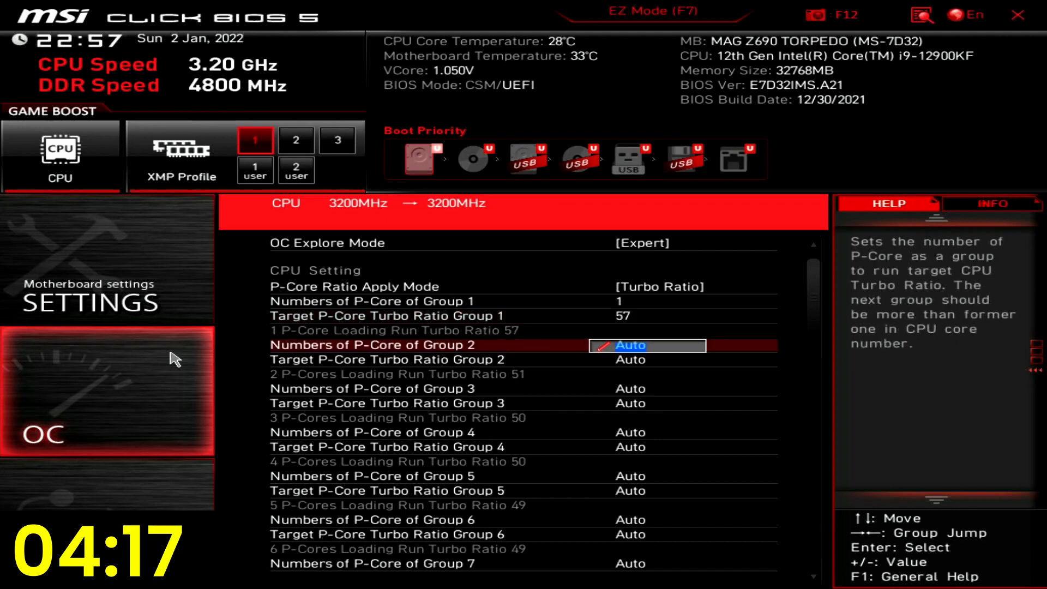
text(2)
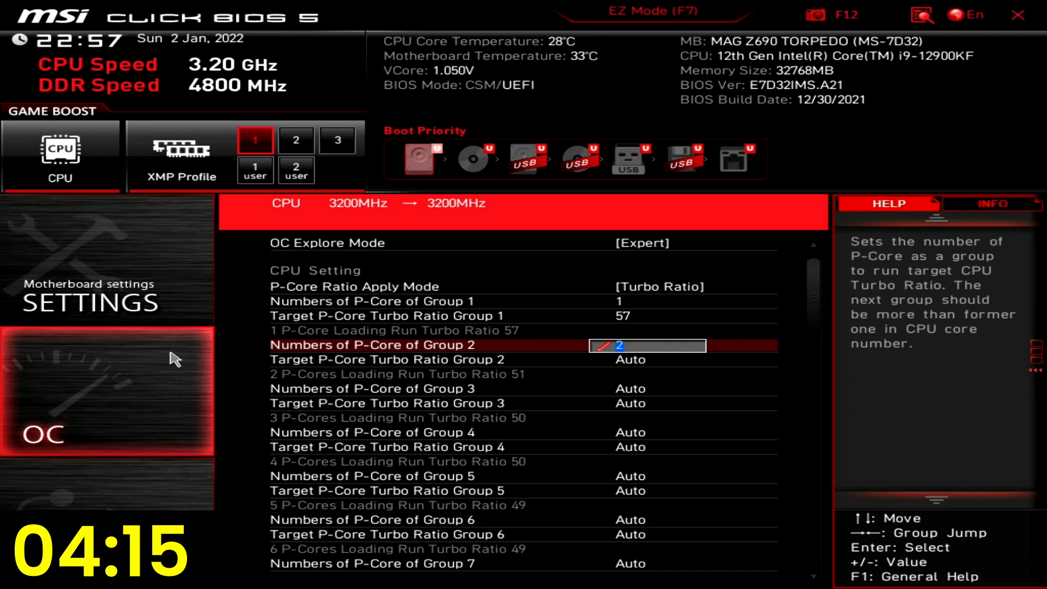
key(down)
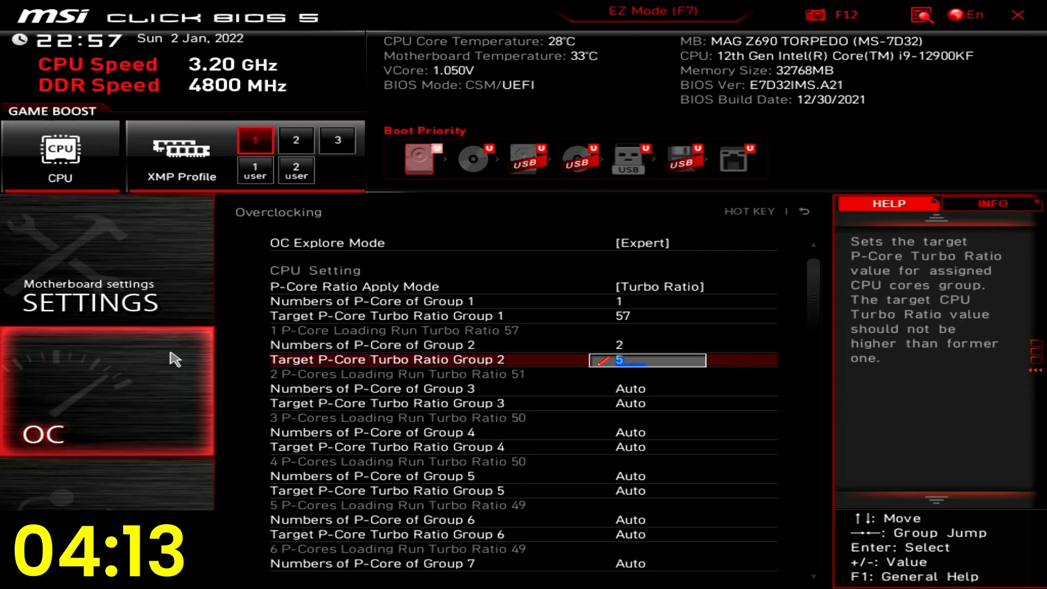
text(7)
click(647, 402)
text(54)
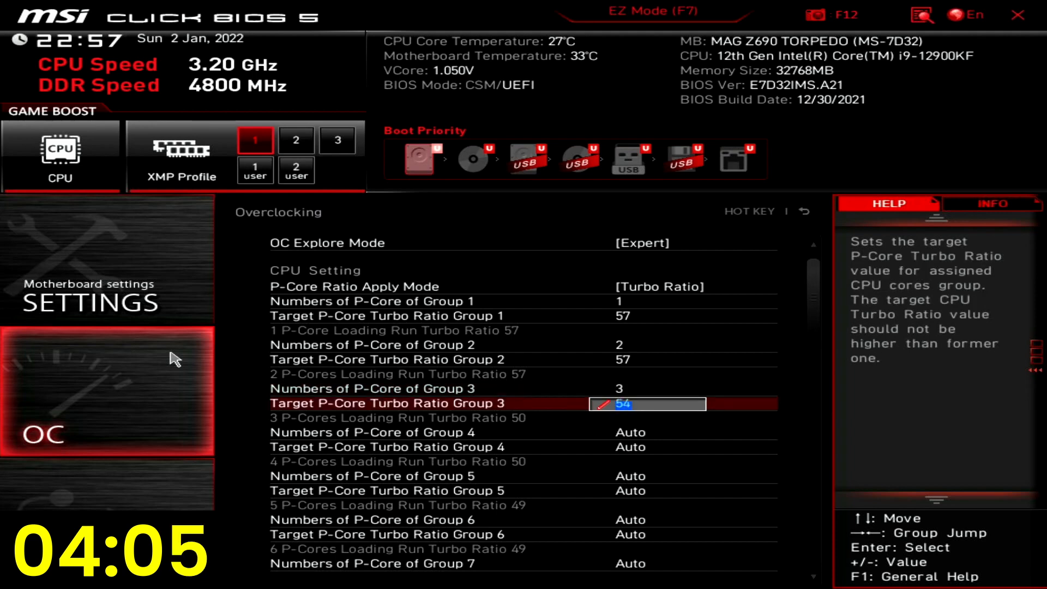
key(Down)
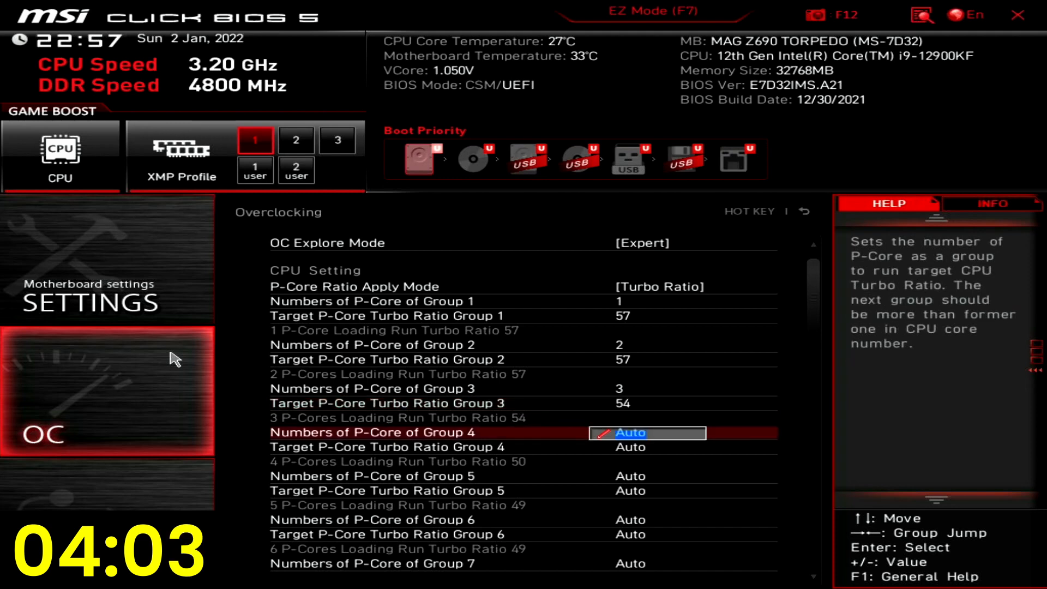
Enter the remaining group ratios: 54, 53, 53, 52, and group 8 with 8 cores at 52.
key(down)
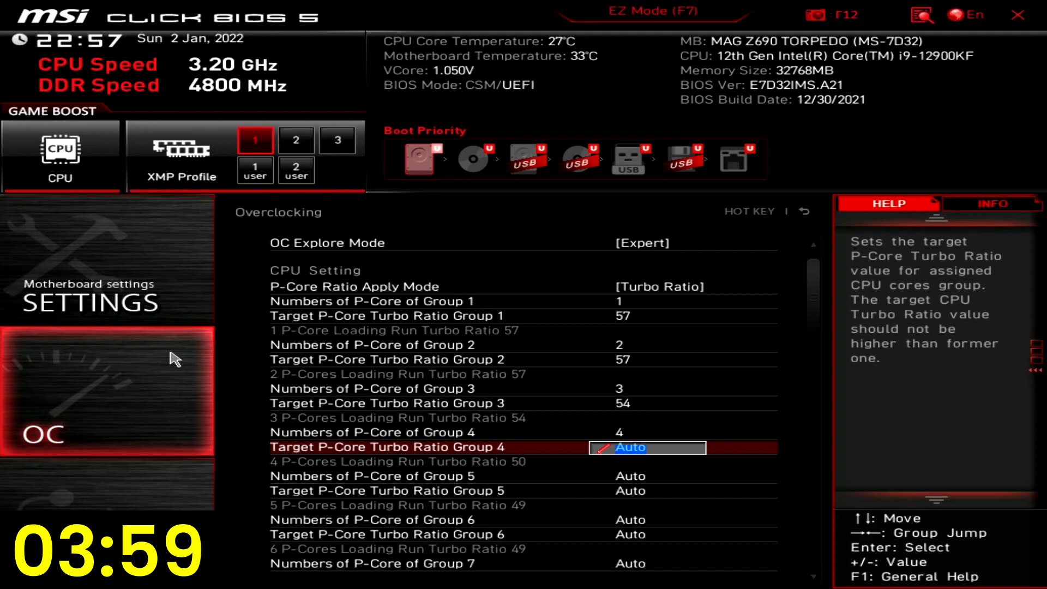
text(54)
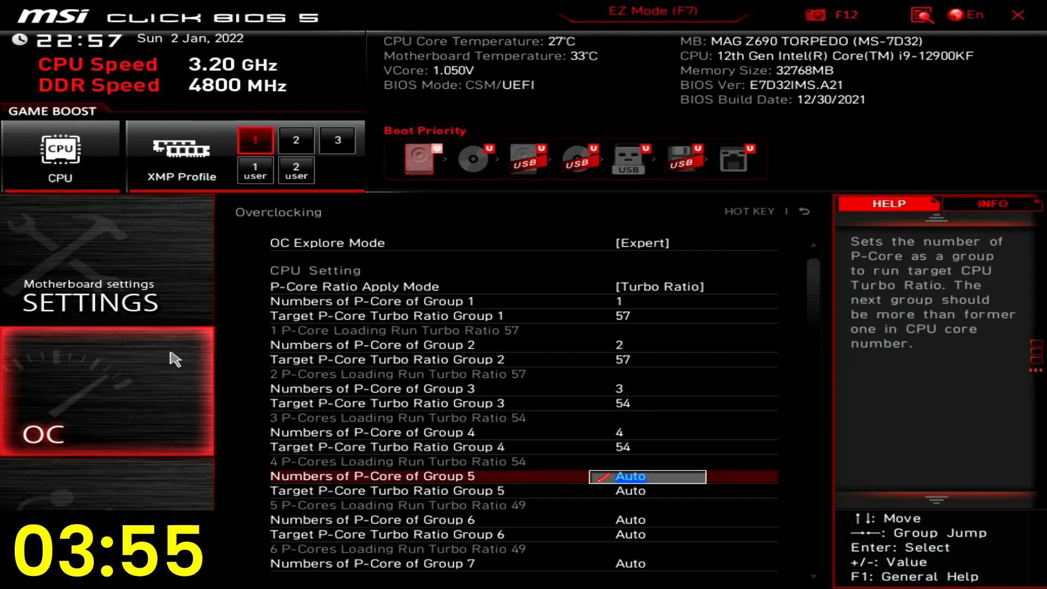
text(5)
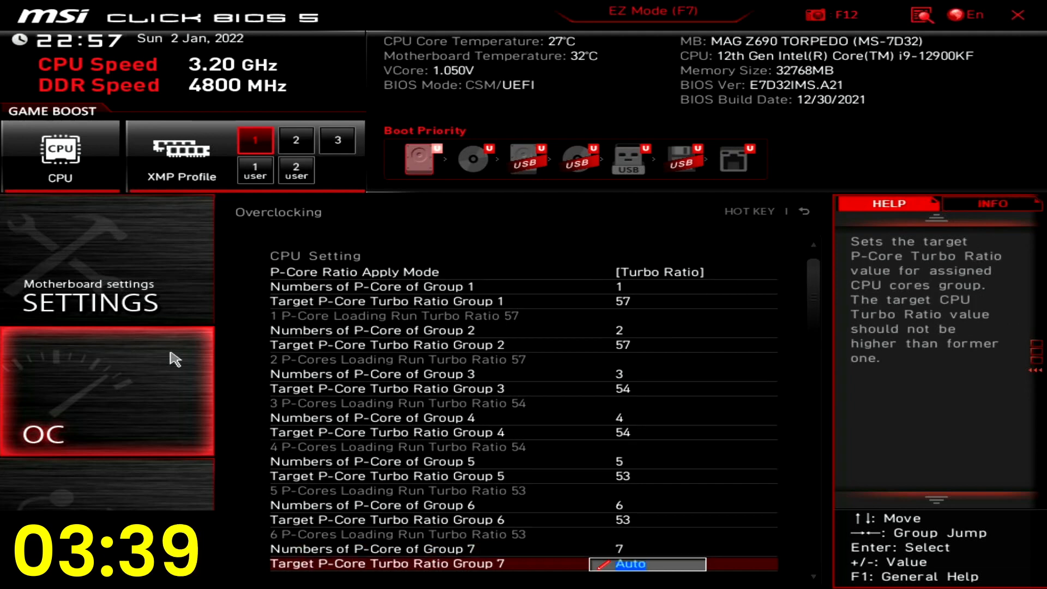
text(5)
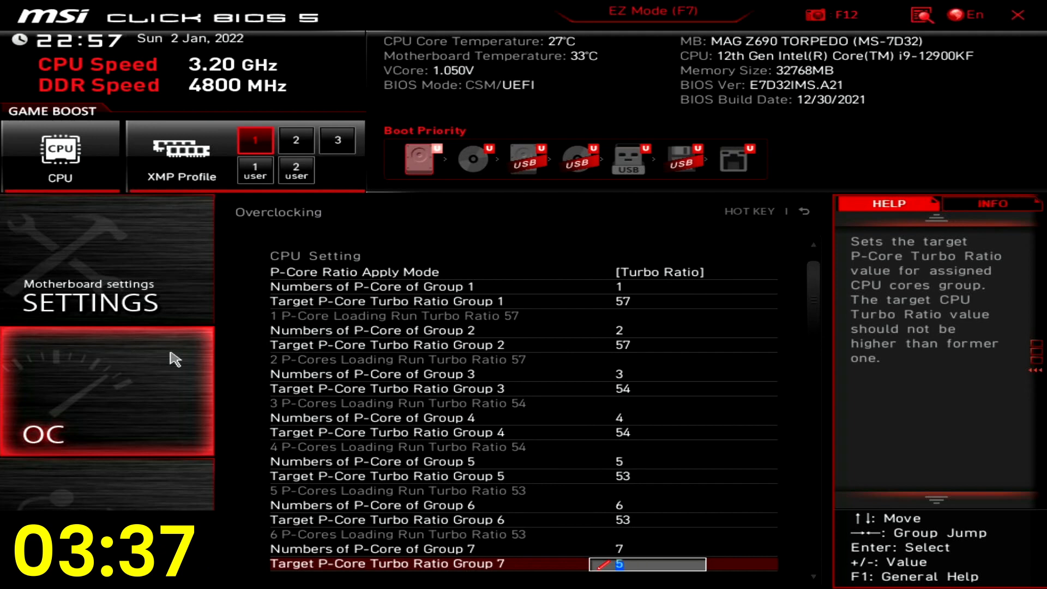
text(52)
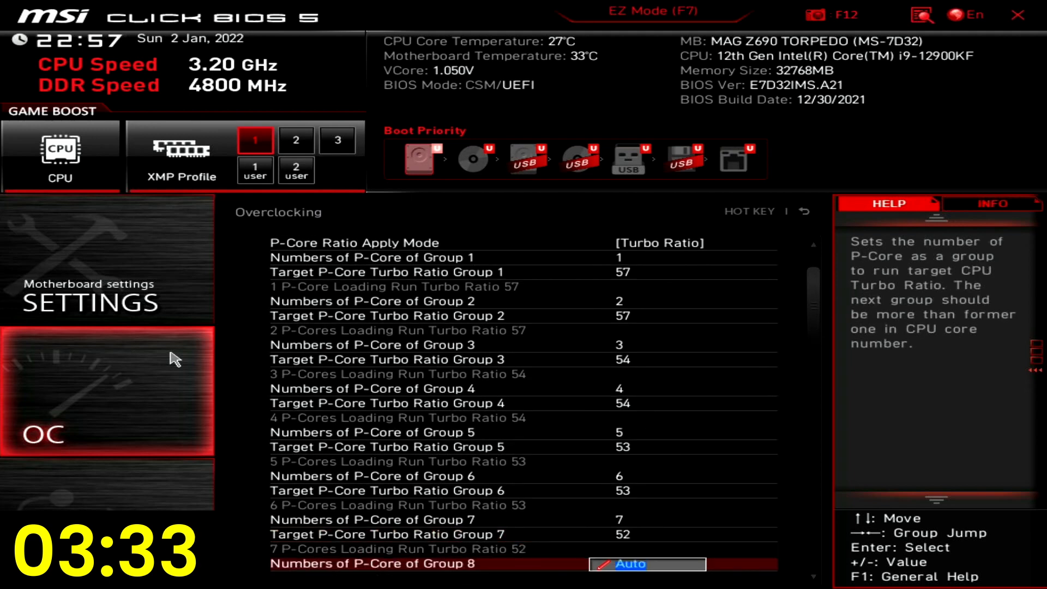
text(8)
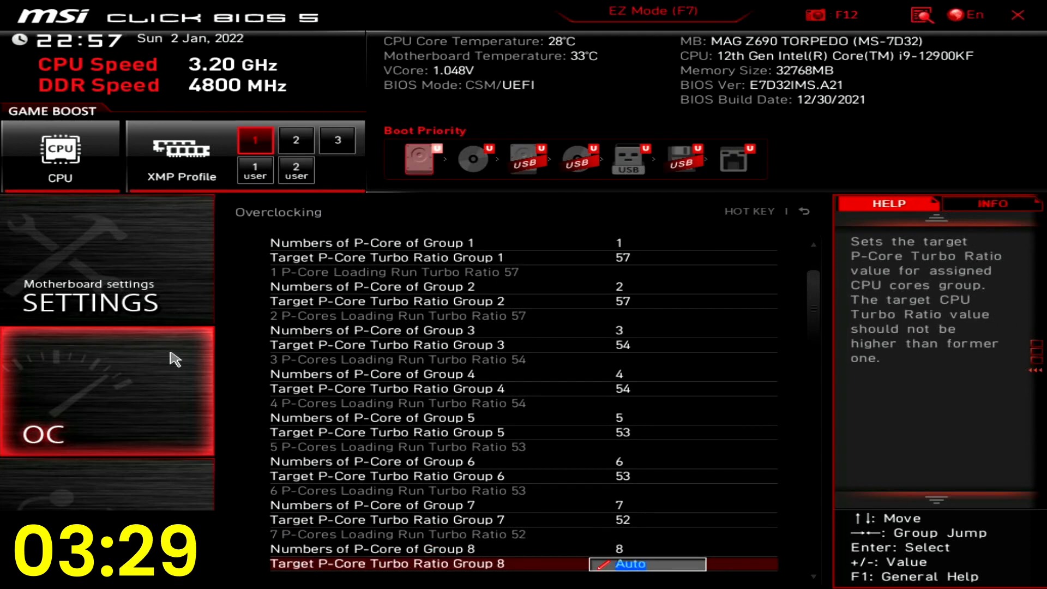
text(52)
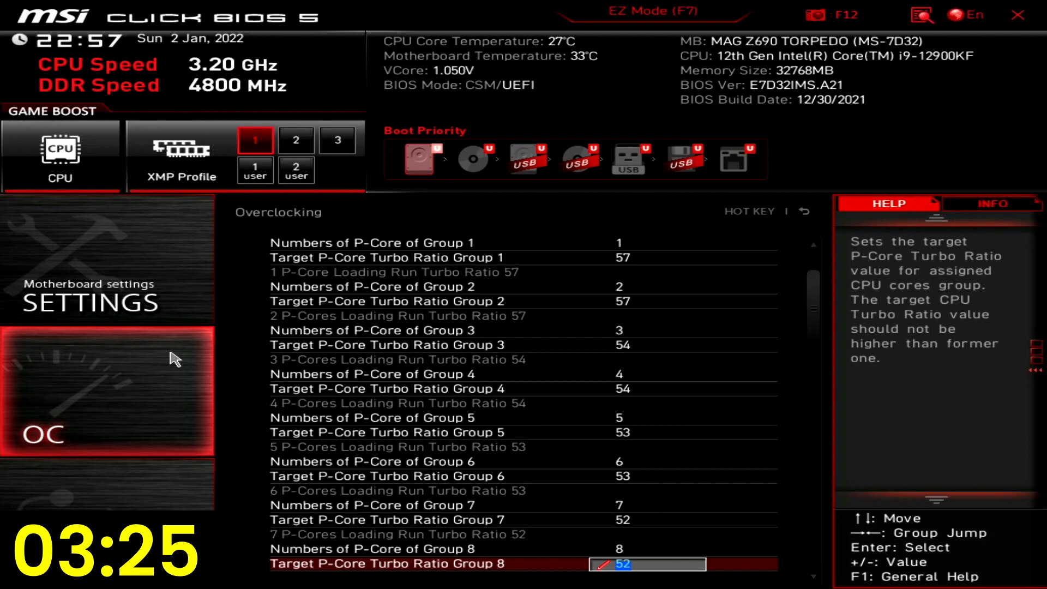
Set E-Core Ratio Apply Mode to Turbo Ratio Offset with a +3 offset value.
scroll(down, 3)
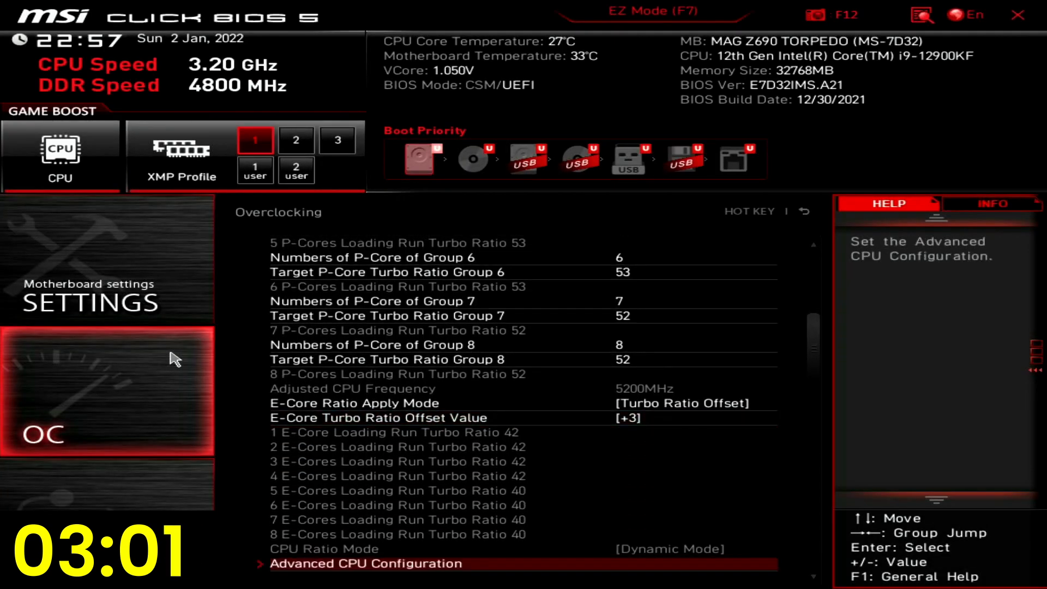
In Advanced CPU Configuration set CPU Lite Load to Mode 3 and disable TVB Voltage Optimizations.
click(365, 563)
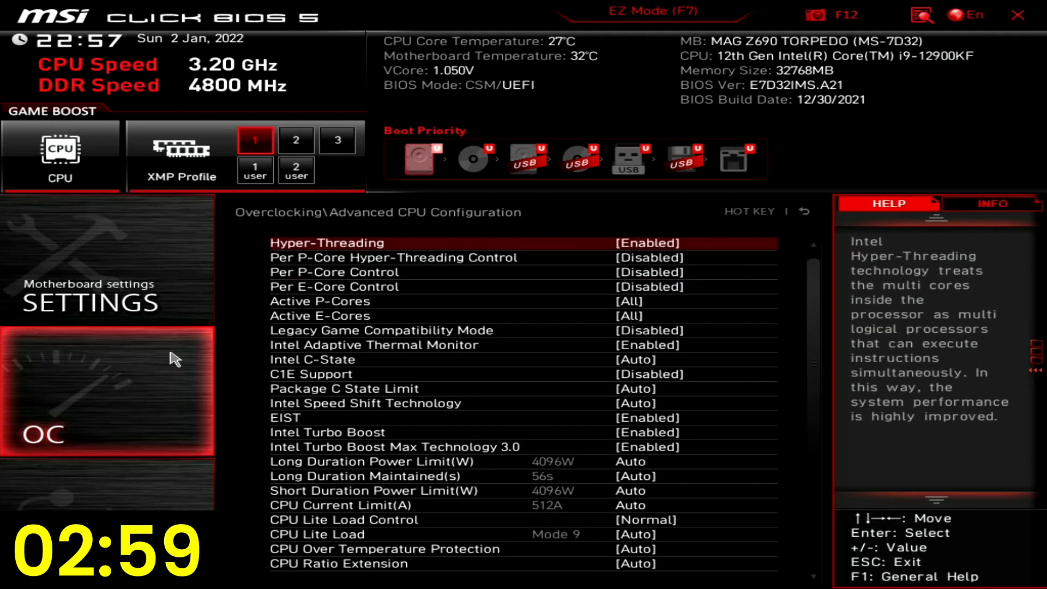
key(Down)
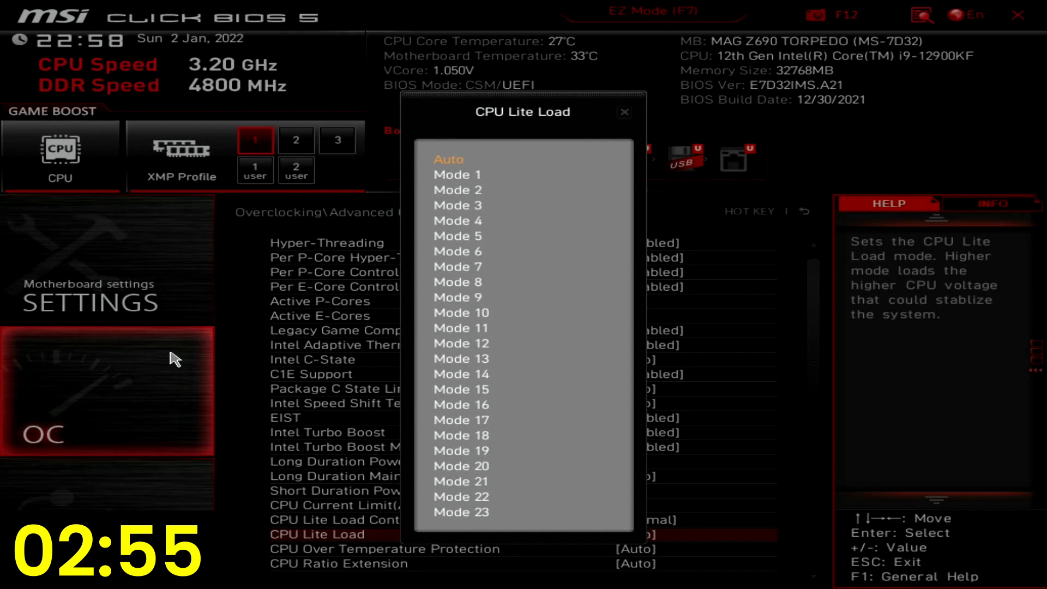
click(457, 205)
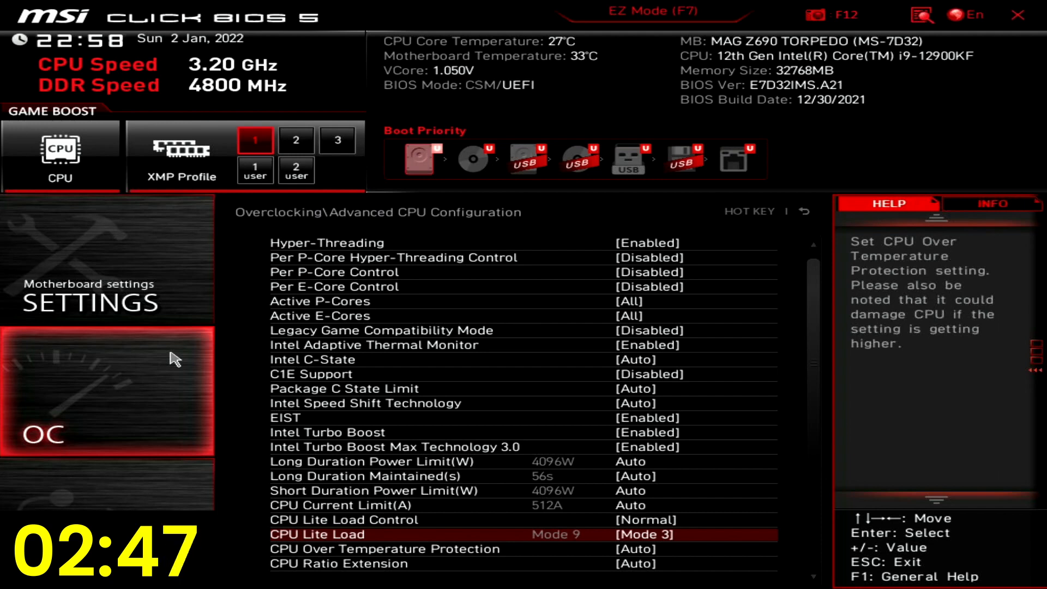
scroll(down, 3)
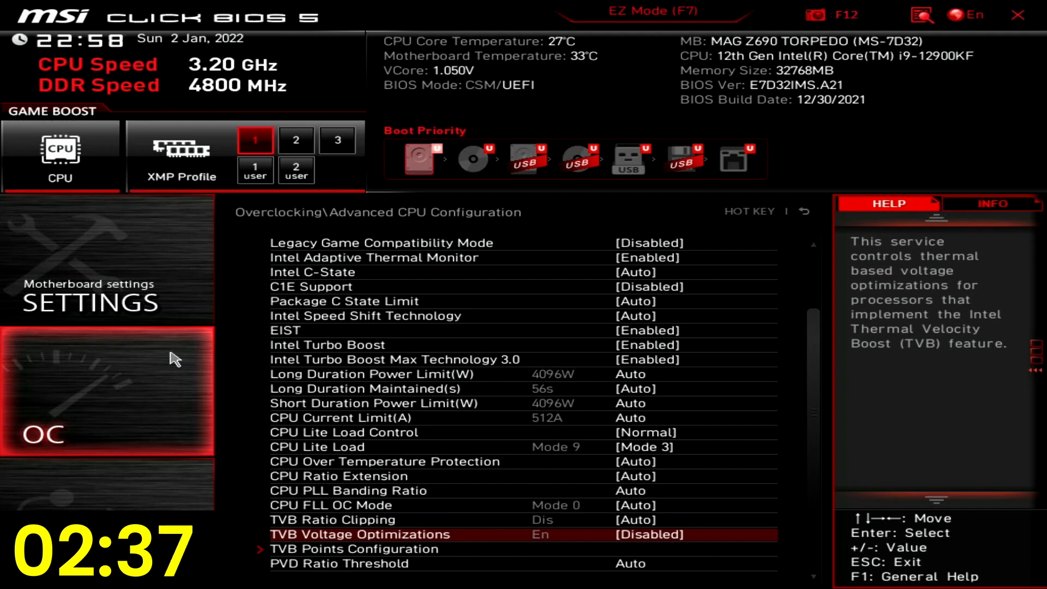
click(354, 549)
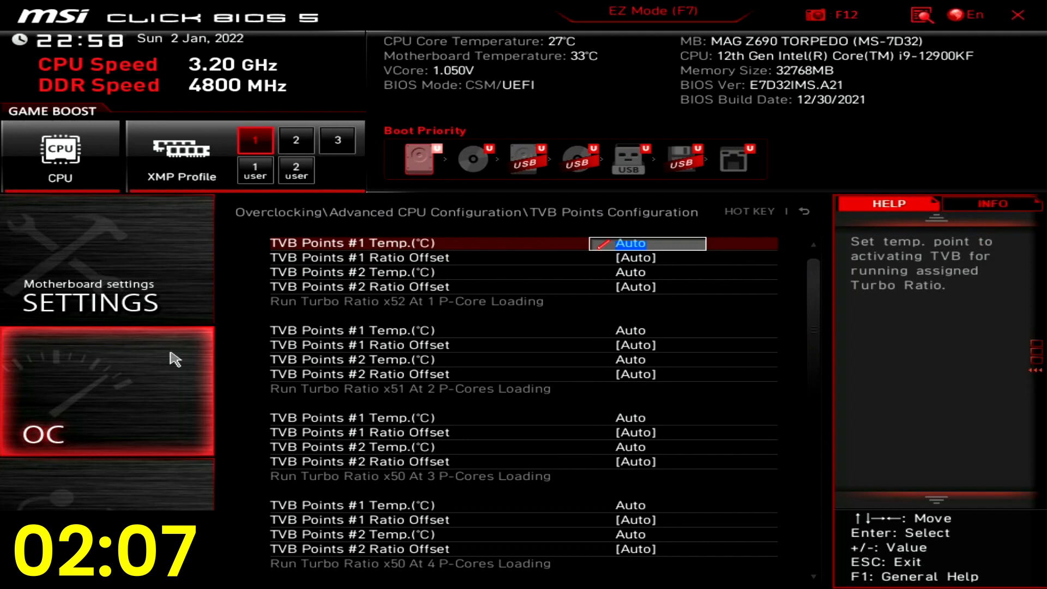
Enter TVB points of 35°C and about 60°C with -1 ratio offsets for the 1- and 2-core loads.
text(35)
click(648, 272)
text(60)
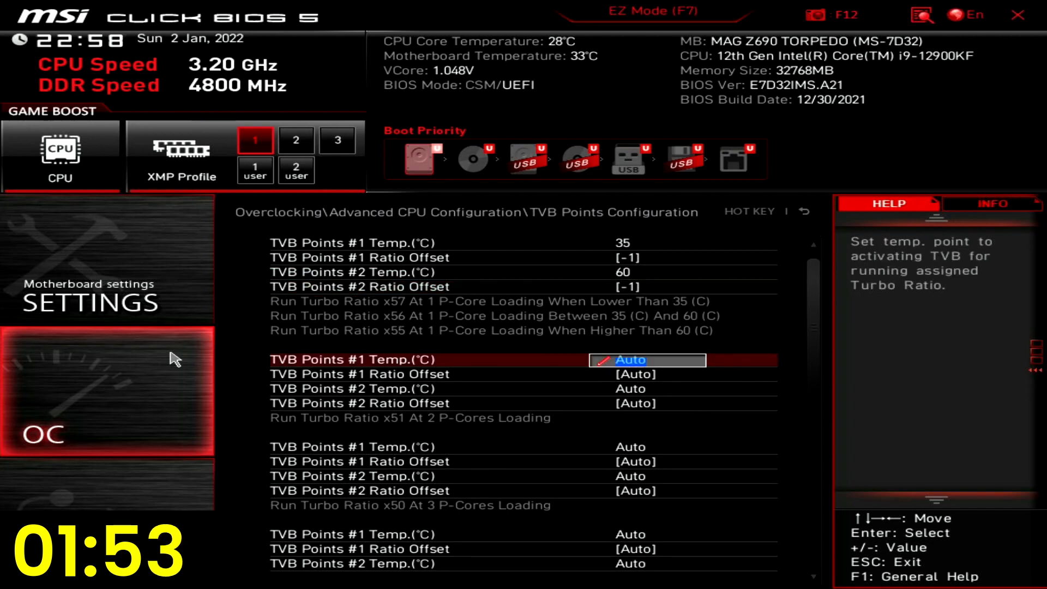
text(35)
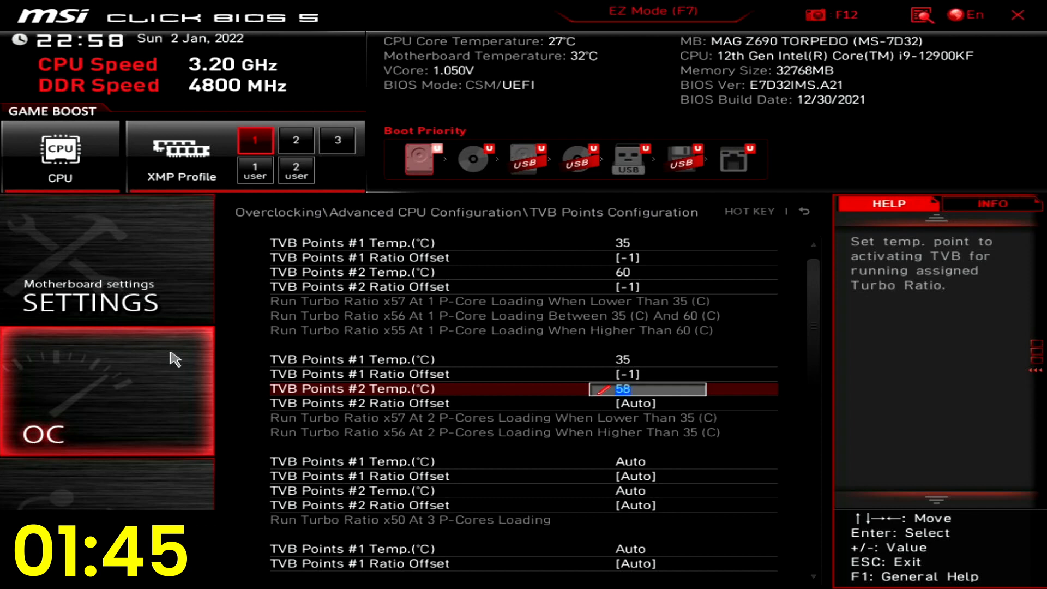
key(enter)
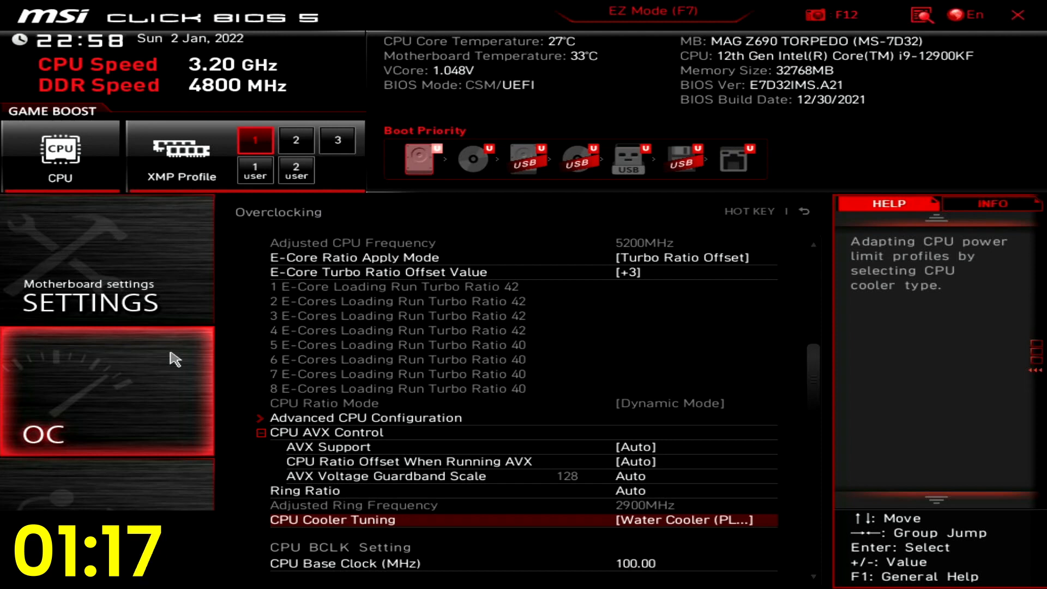
Under Voltage Setting, change CPU Core Voltage Mode to Advanced Offset Mode (VF Point).
scroll(down, 3)
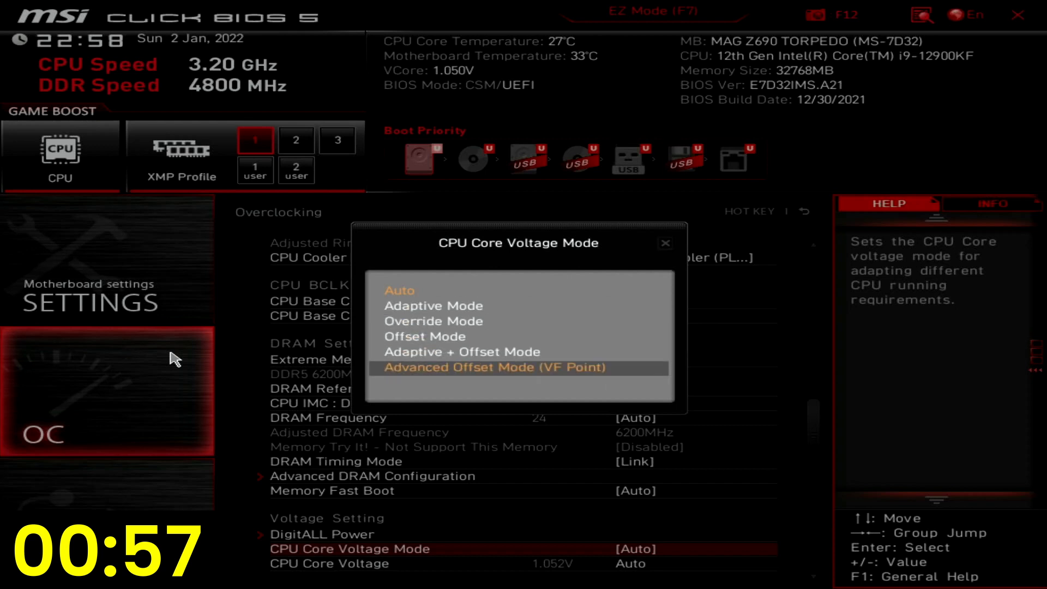
click(493, 368)
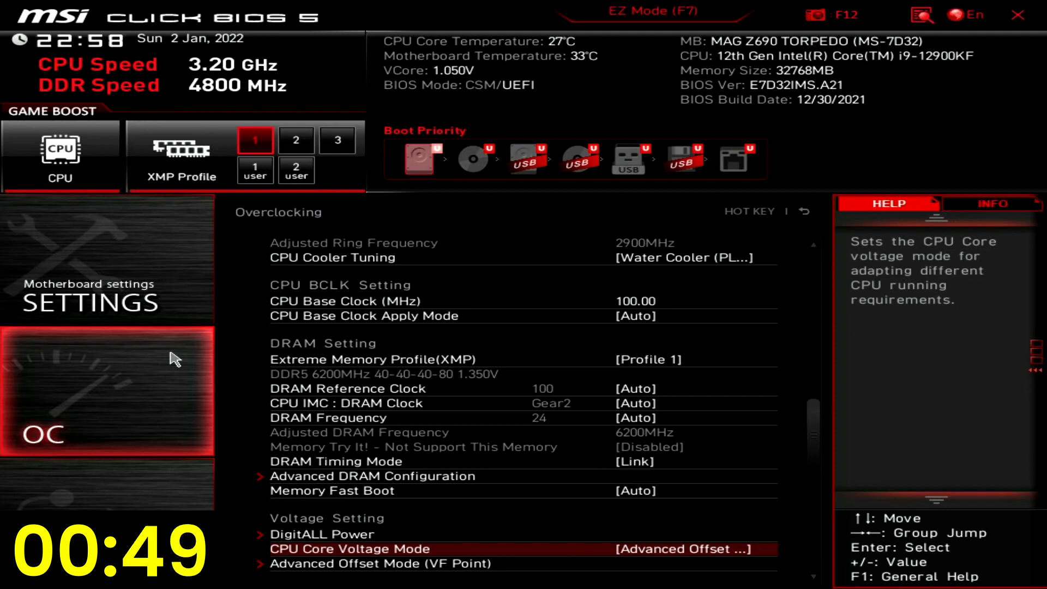
Set the x53 VF-point voltage offset to +0.035 V and save and exit with F10.
click(370, 563)
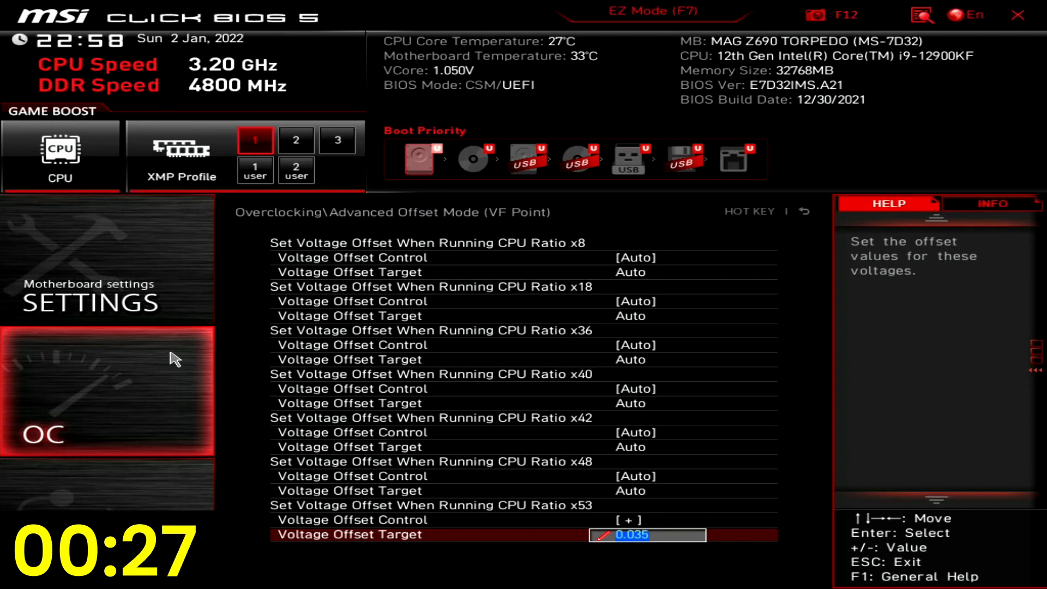
key(F10)
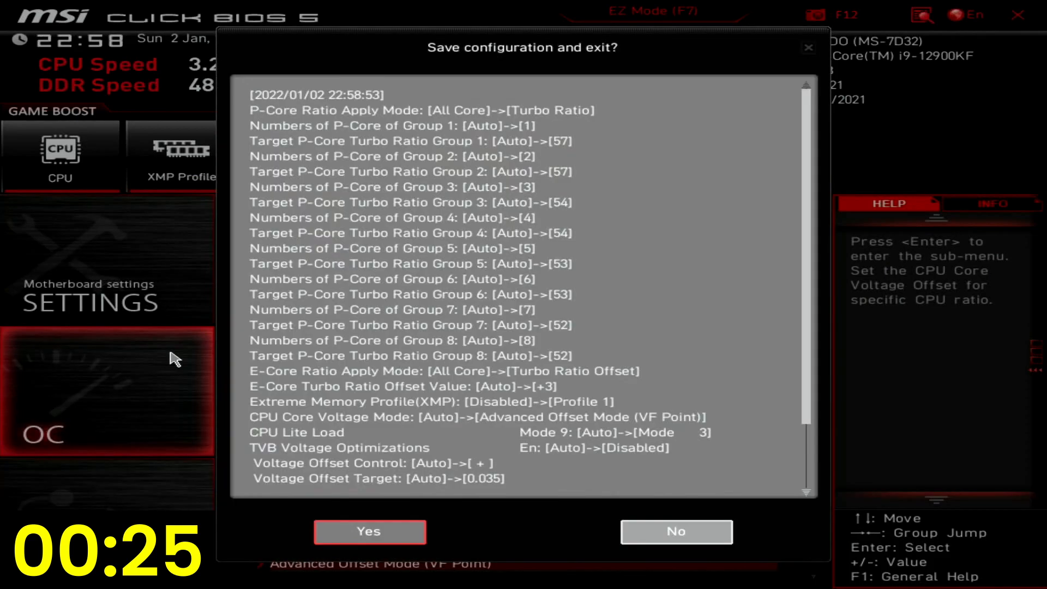